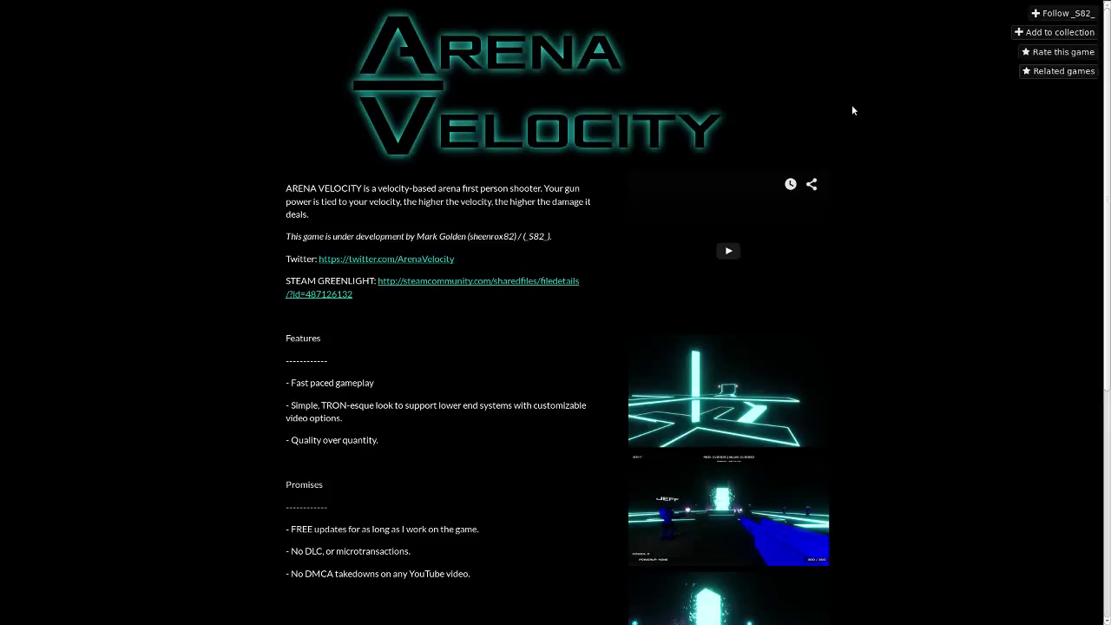
pyautogui.moveTo(777, 118)
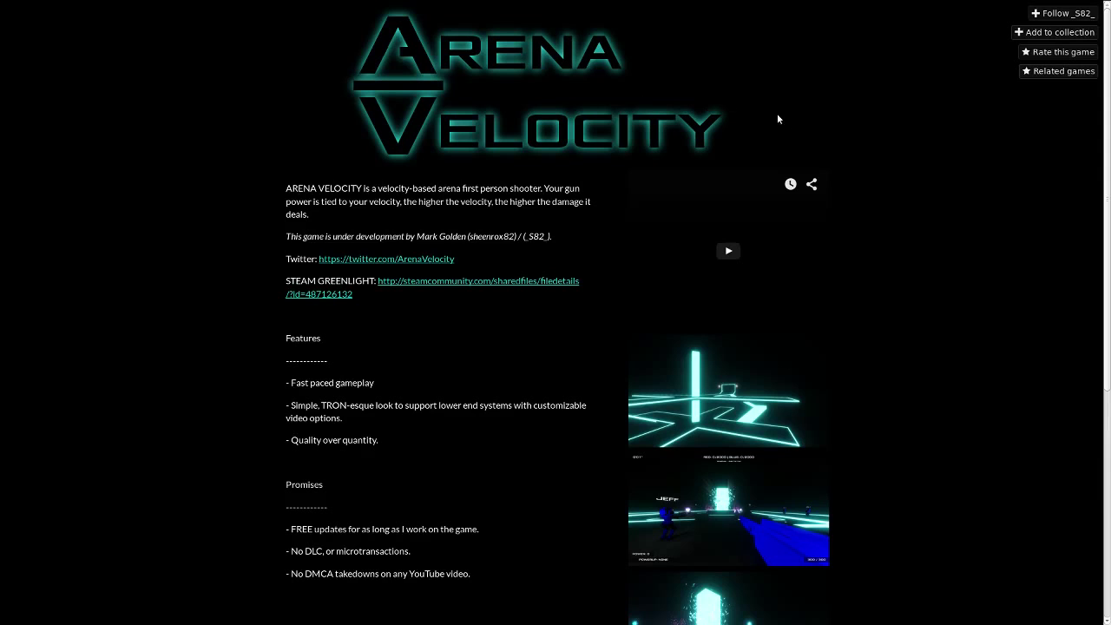
# Go from the main menu through Multiplayer and its game-mode list to the lobby screen.
pyautogui.scroll(-3)
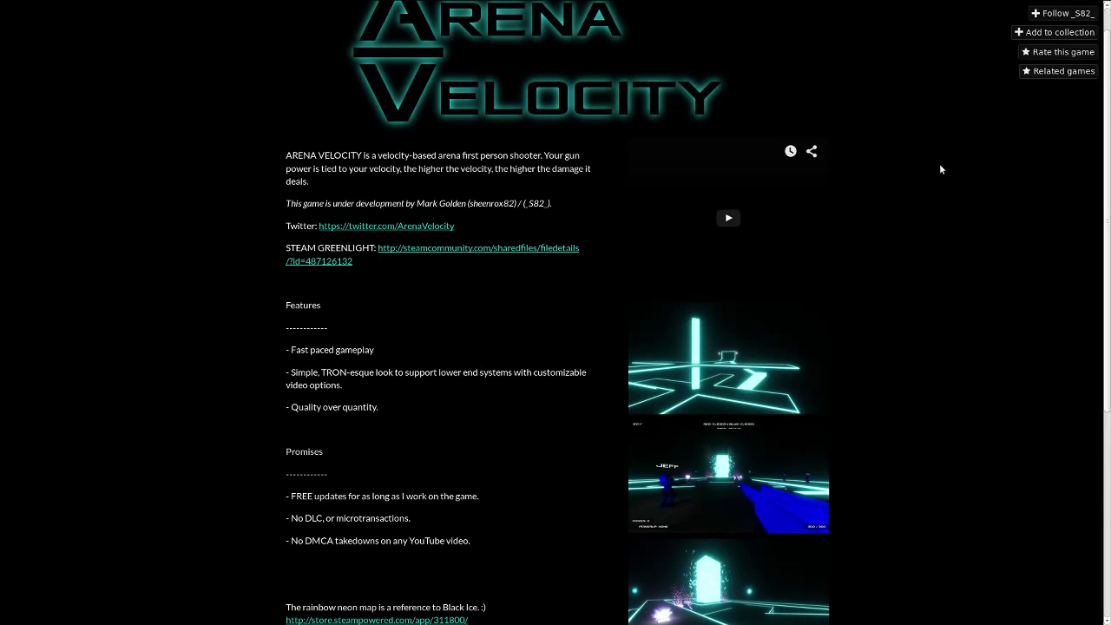
pyautogui.scroll(-3)
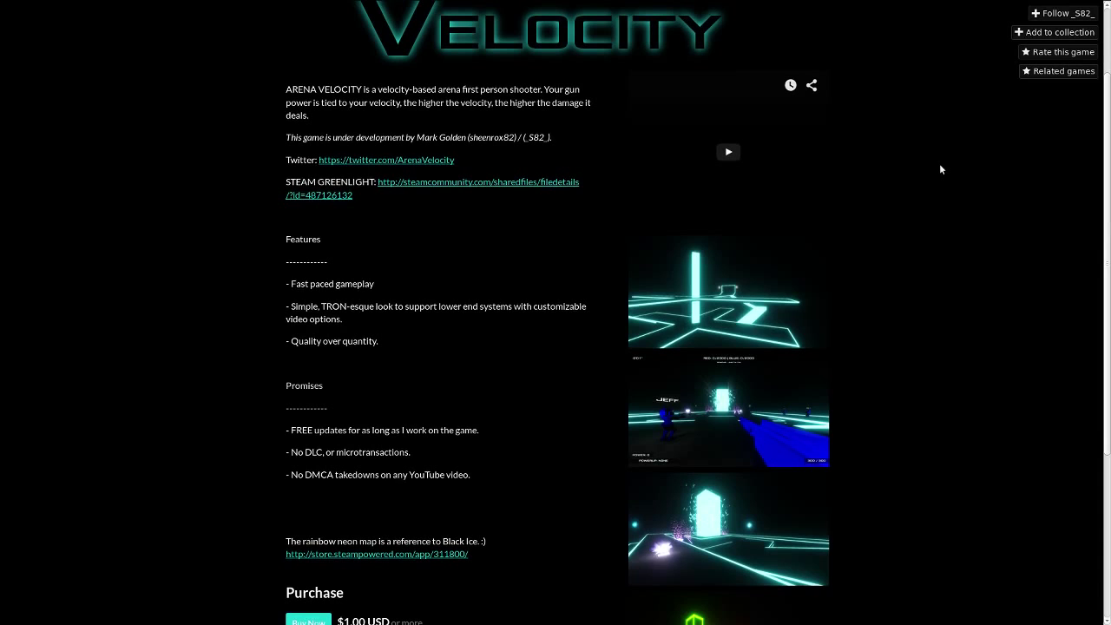
pyautogui.scroll(-3)
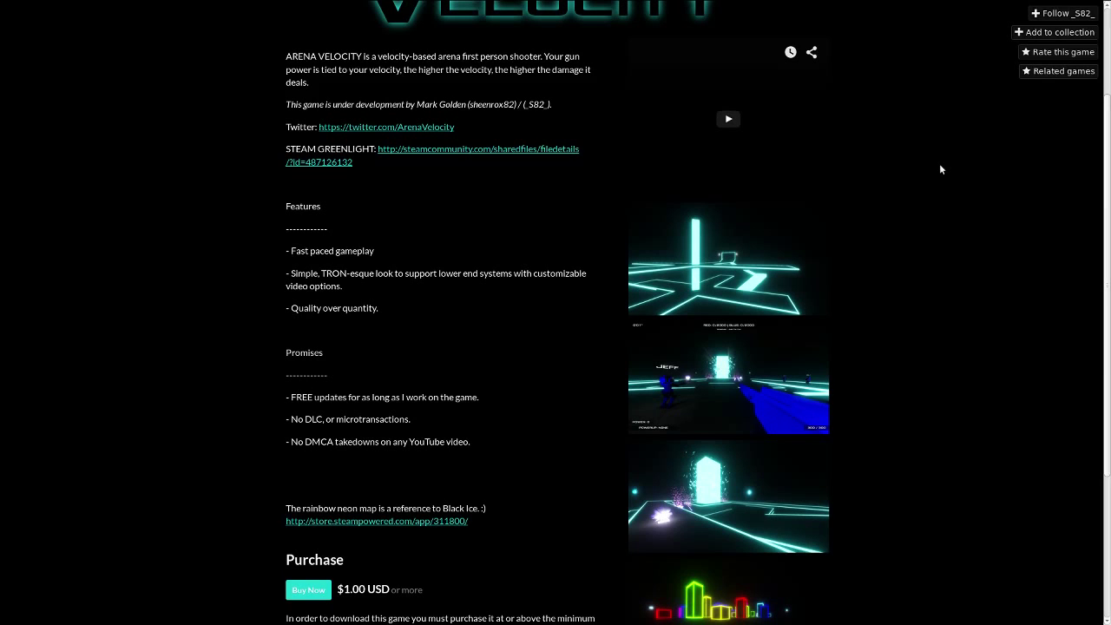
pyautogui.scroll(-3)
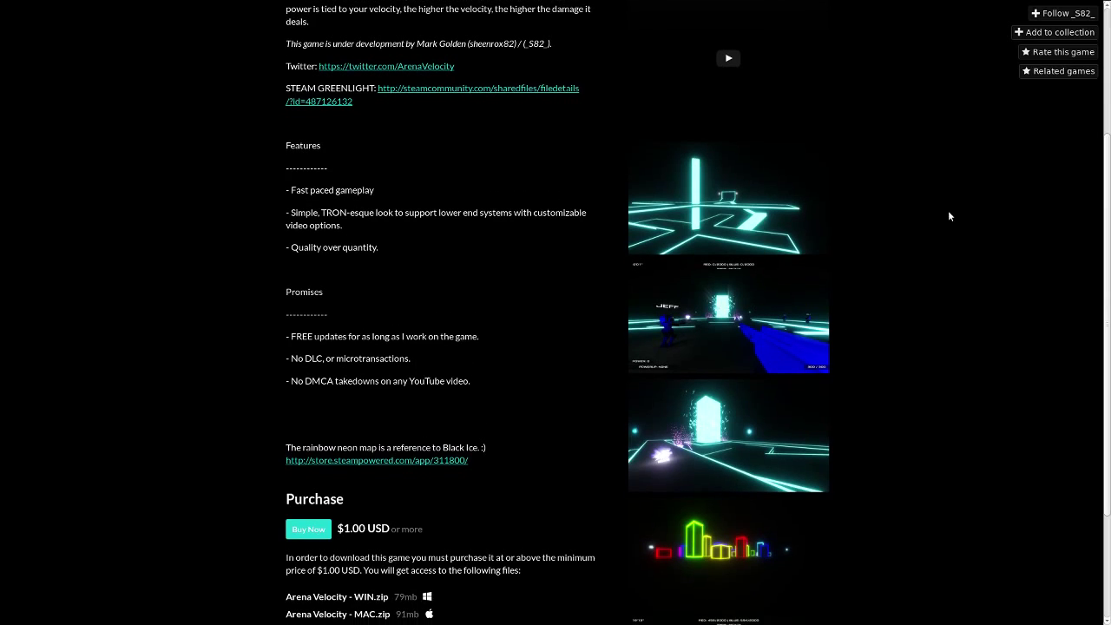
pyautogui.scroll(-3)
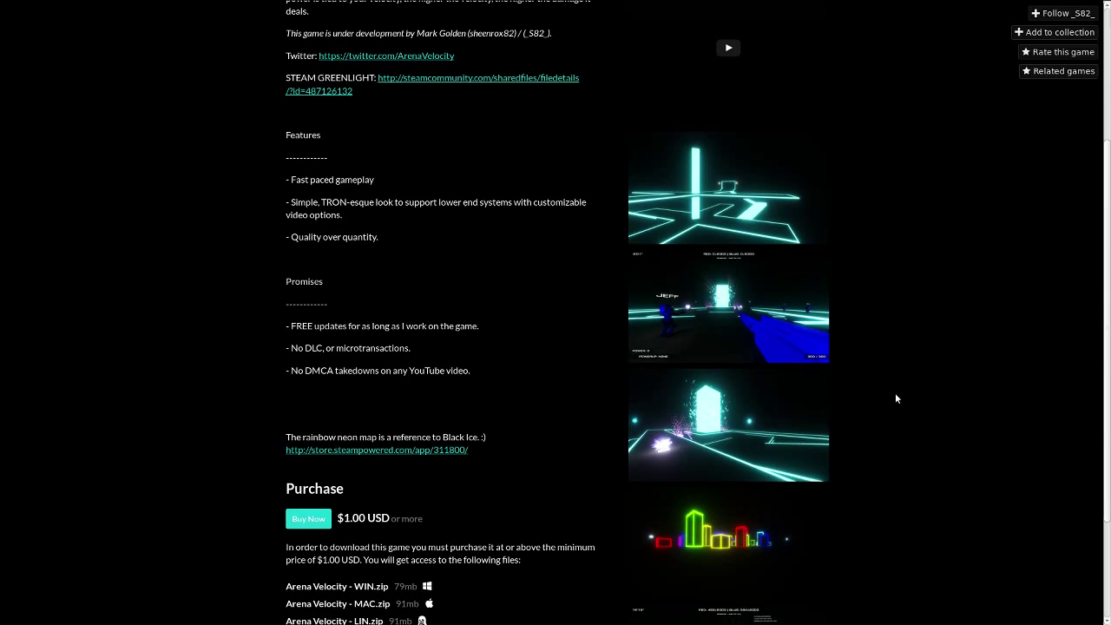
pyautogui.scroll(-3)
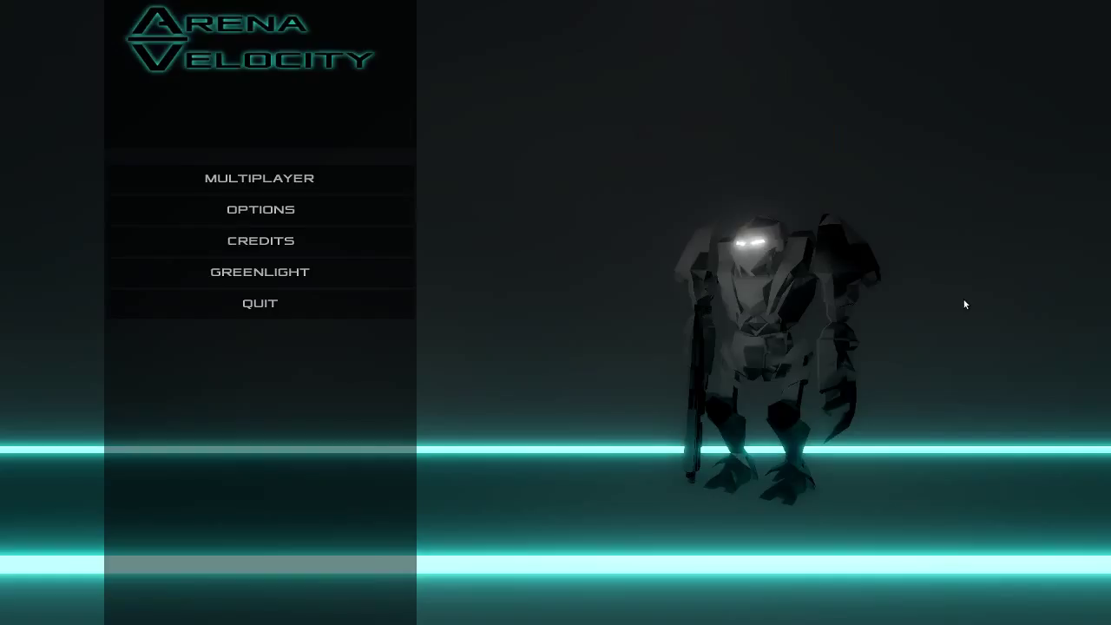
pyautogui.moveTo(628, 177)
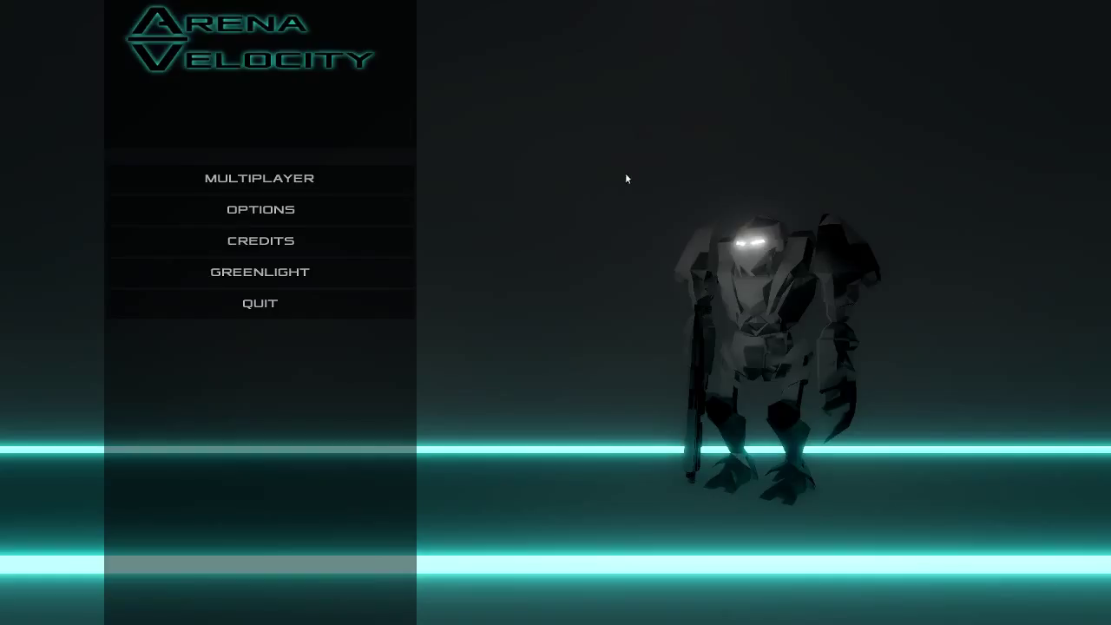
pyautogui.moveTo(327, 182)
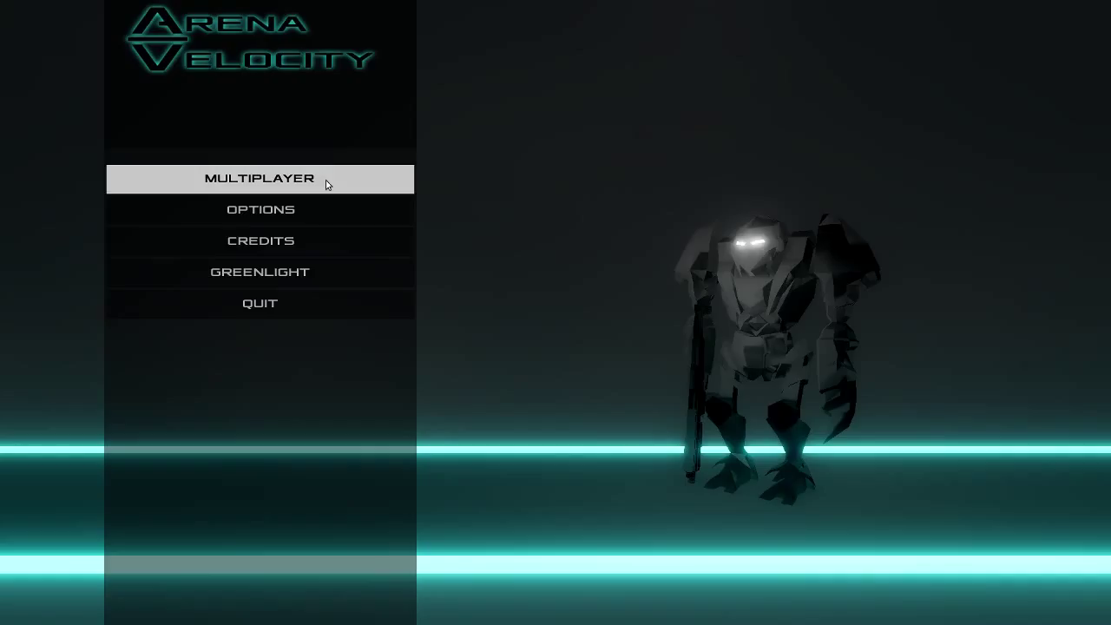
pyautogui.moveTo(333, 188)
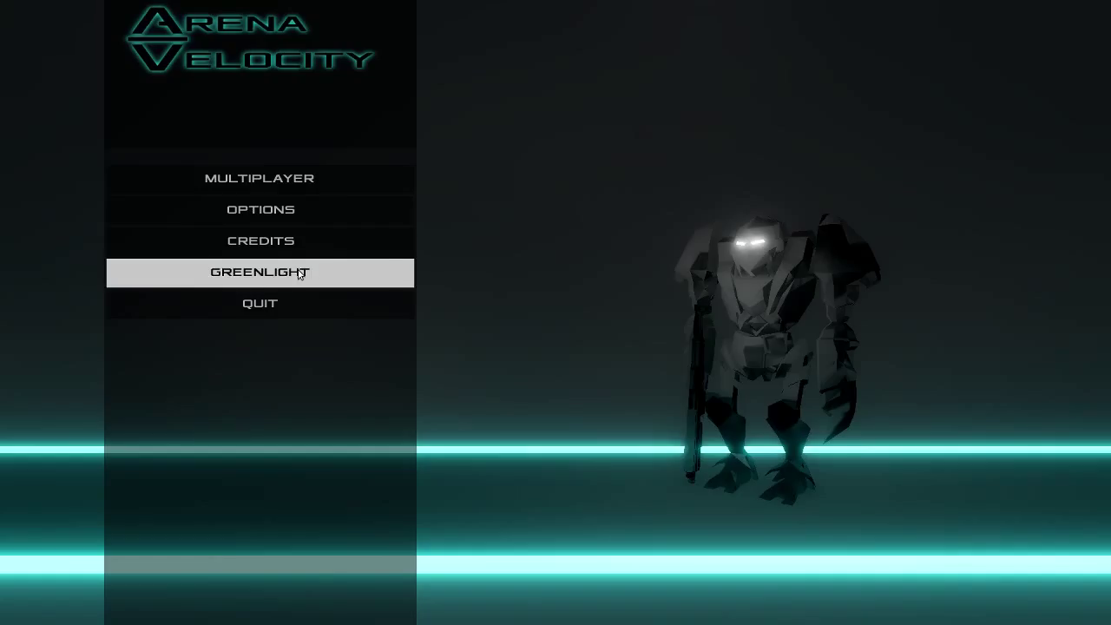
pyautogui.click(260, 272)
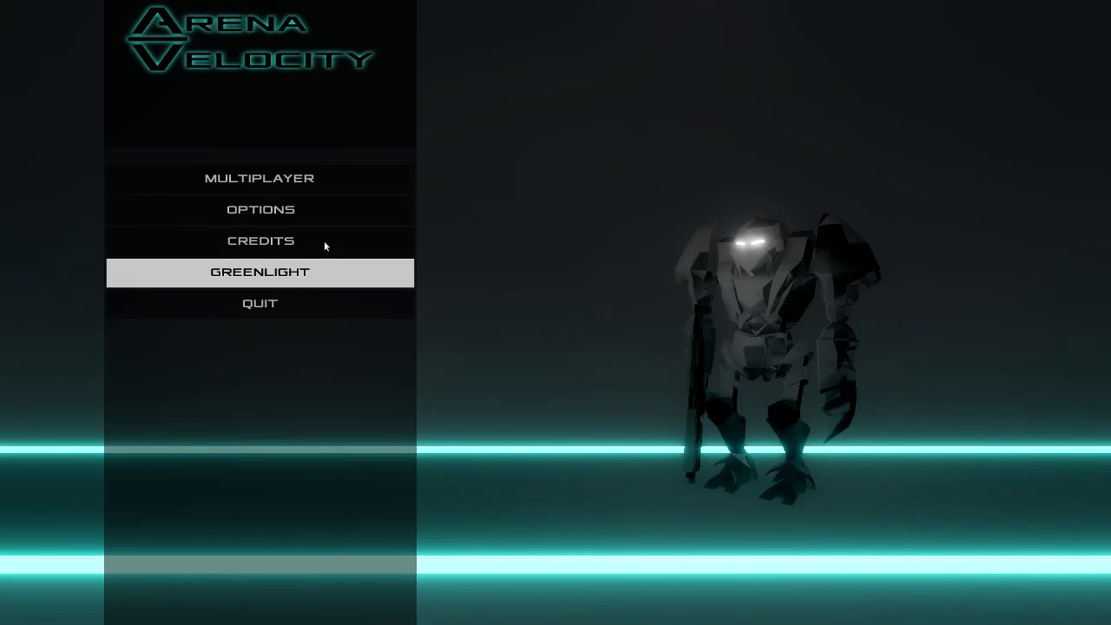
pyautogui.moveTo(295, 222)
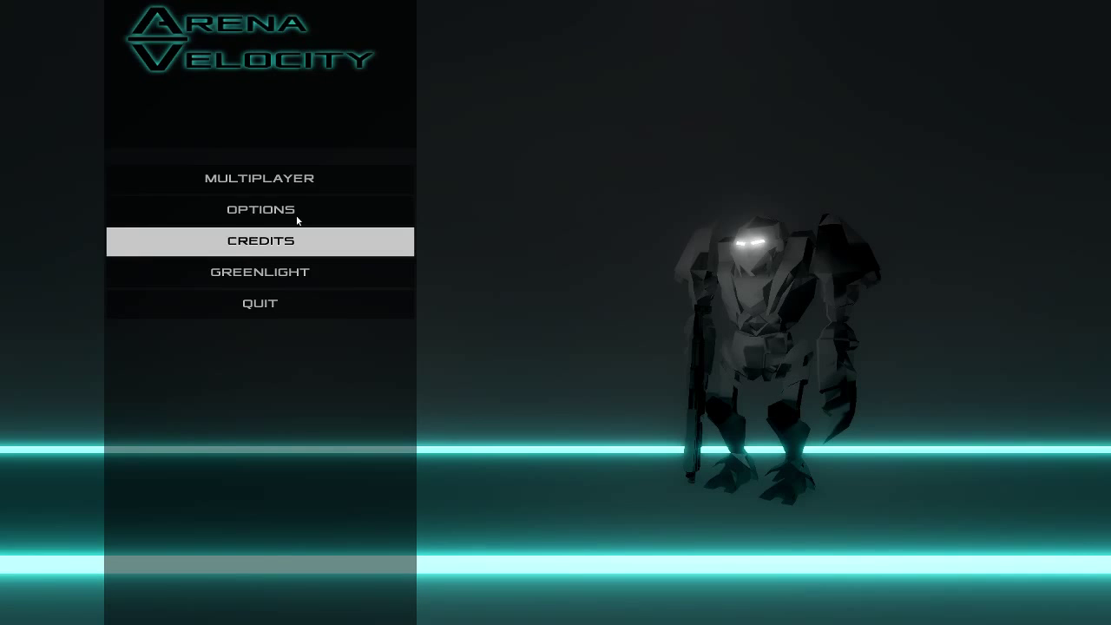
pyautogui.click(260, 177)
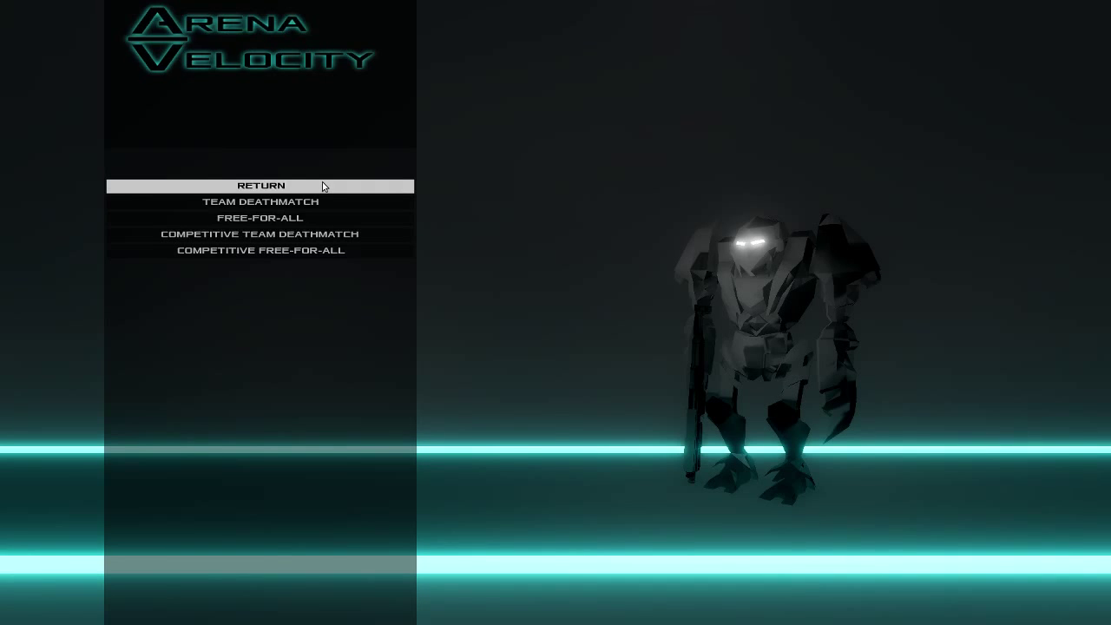
pyautogui.click(260, 184)
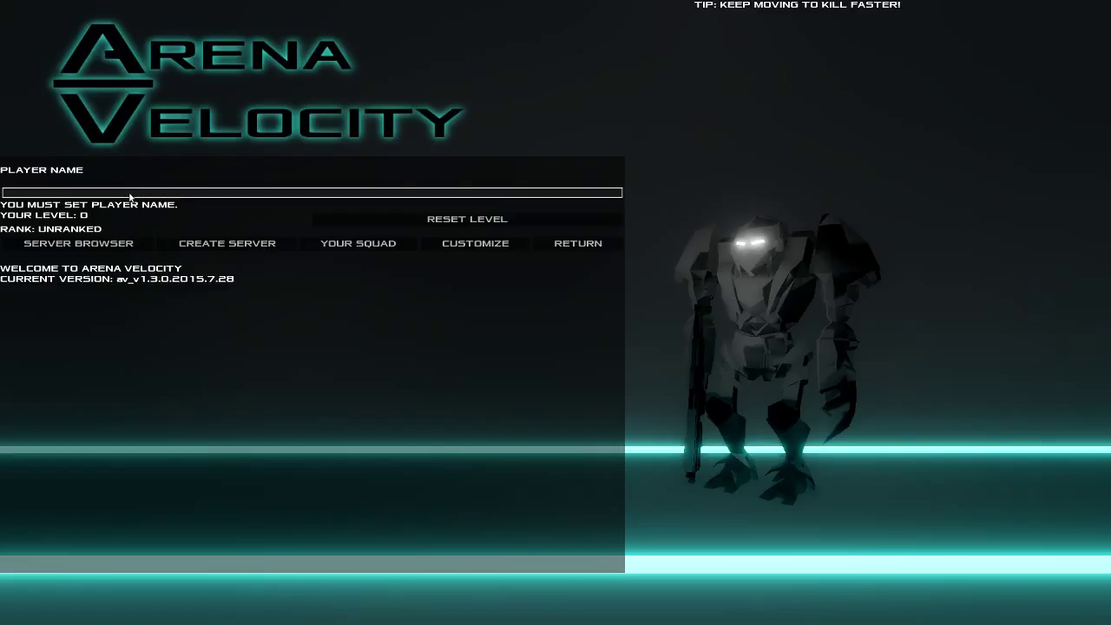
pyautogui.moveTo(465, 153)
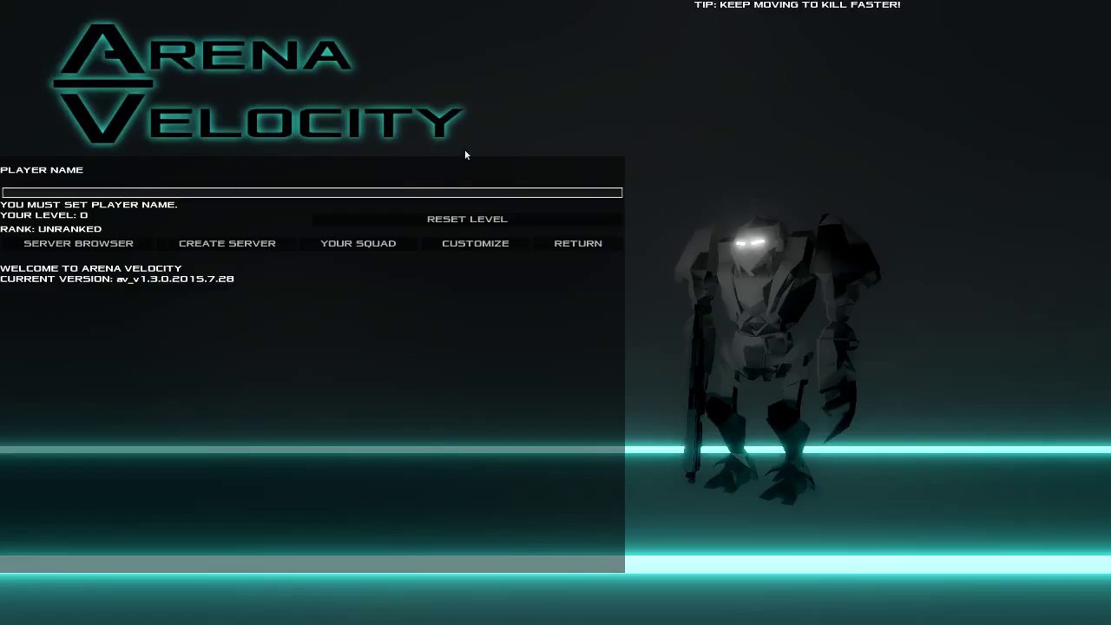
# Set the player name 'Lui', view Customize, and browse servers with the mode switched to Free-for-all.
pyautogui.write('Lui')
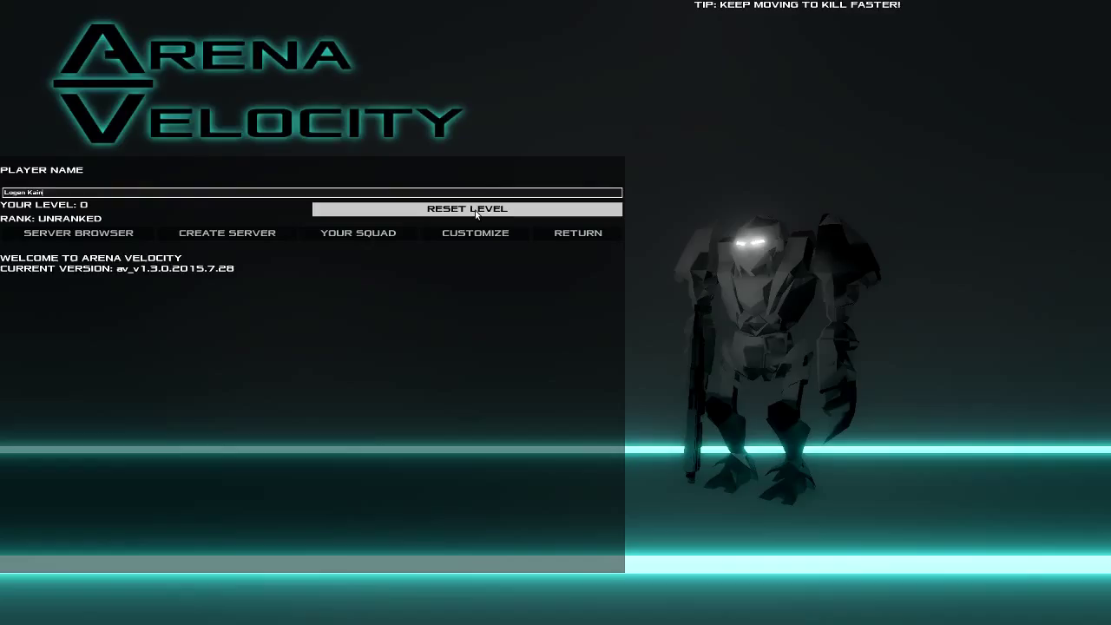
pyautogui.moveTo(77, 232)
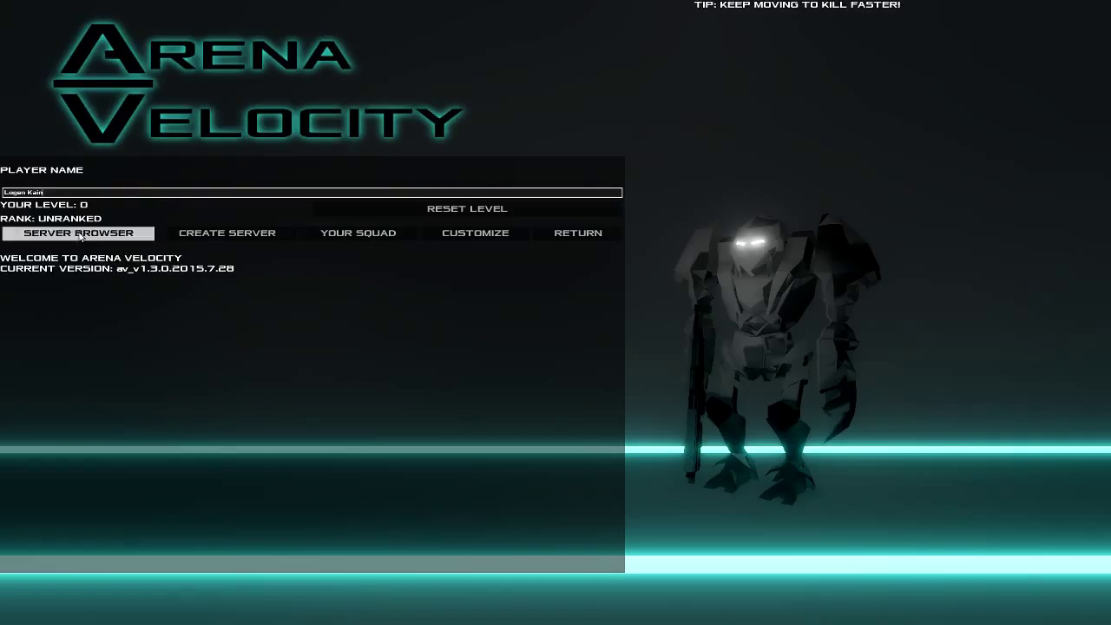
pyautogui.click(78, 233)
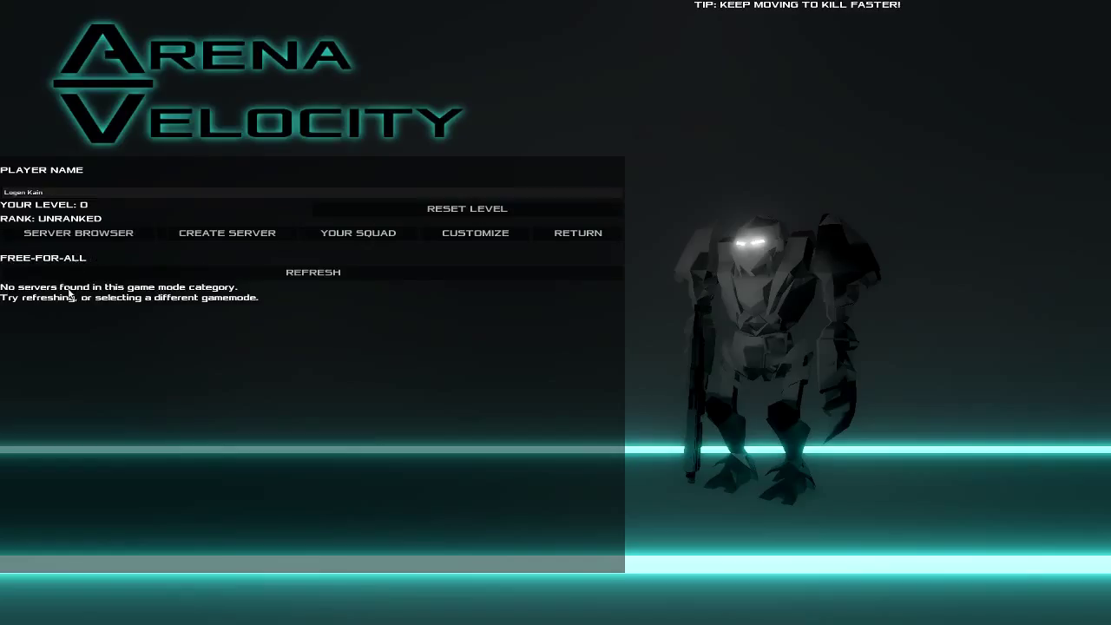
pyautogui.moveTo(594, 229)
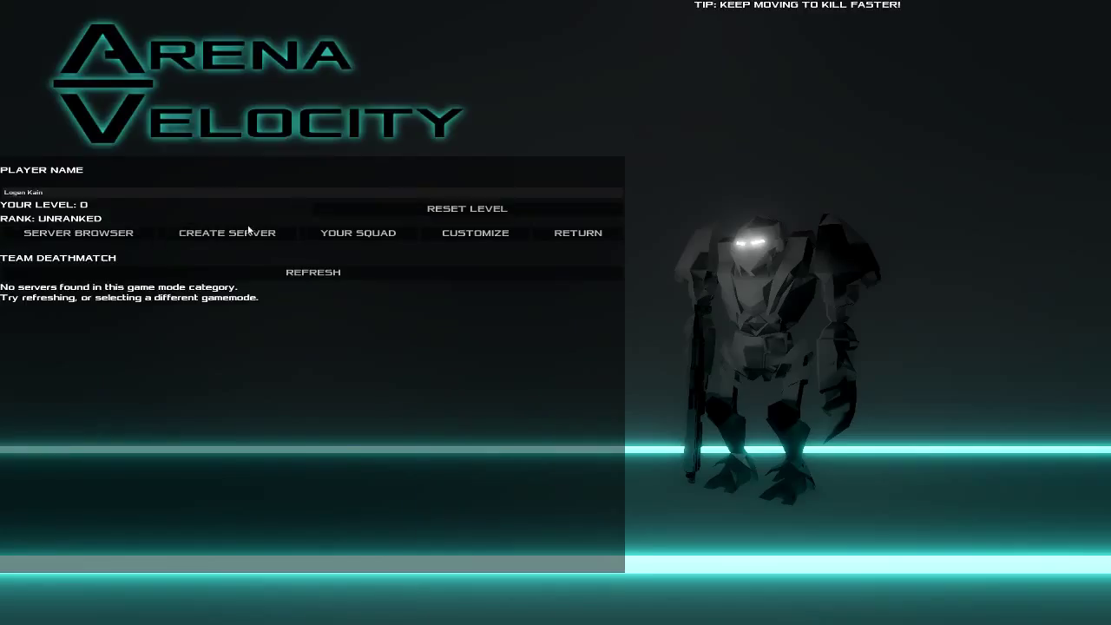
pyautogui.click(475, 233)
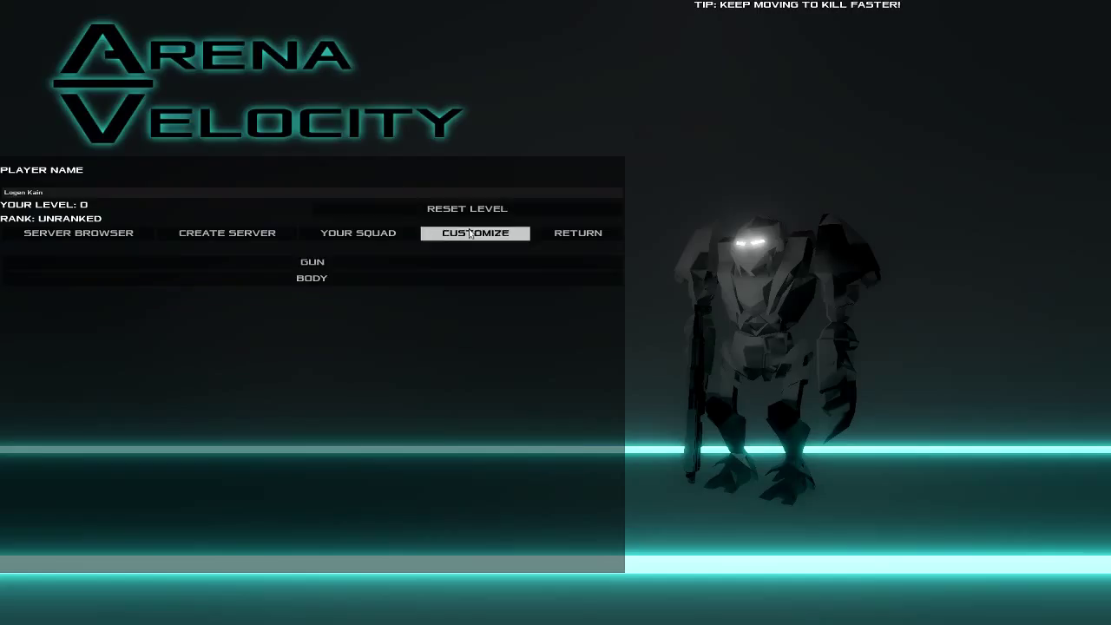
pyautogui.click(76, 233)
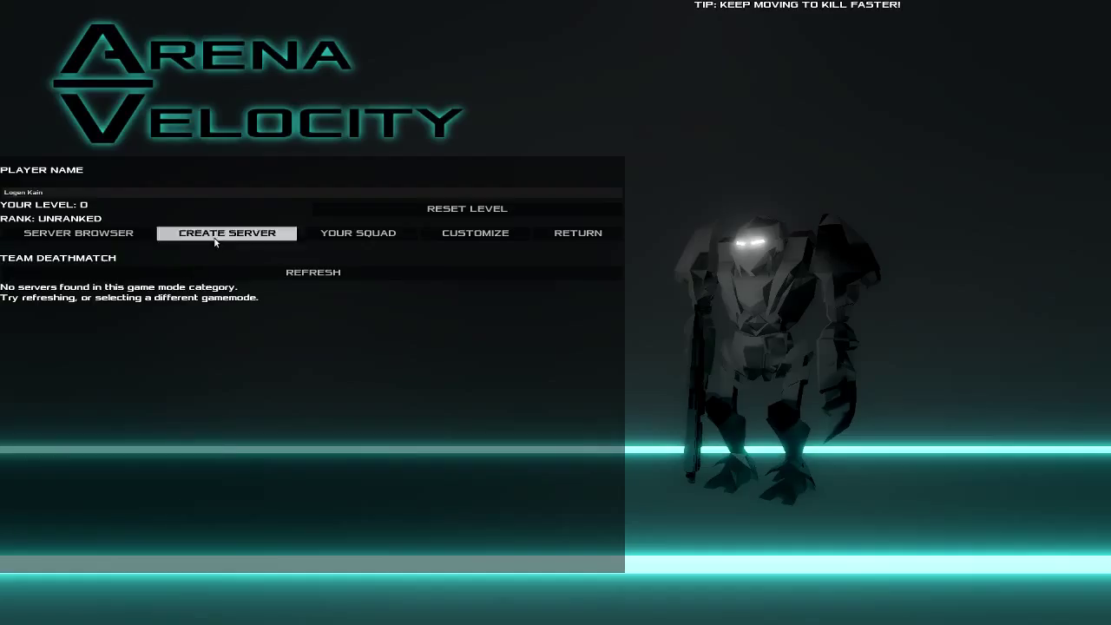
pyautogui.moveTo(302, 5)
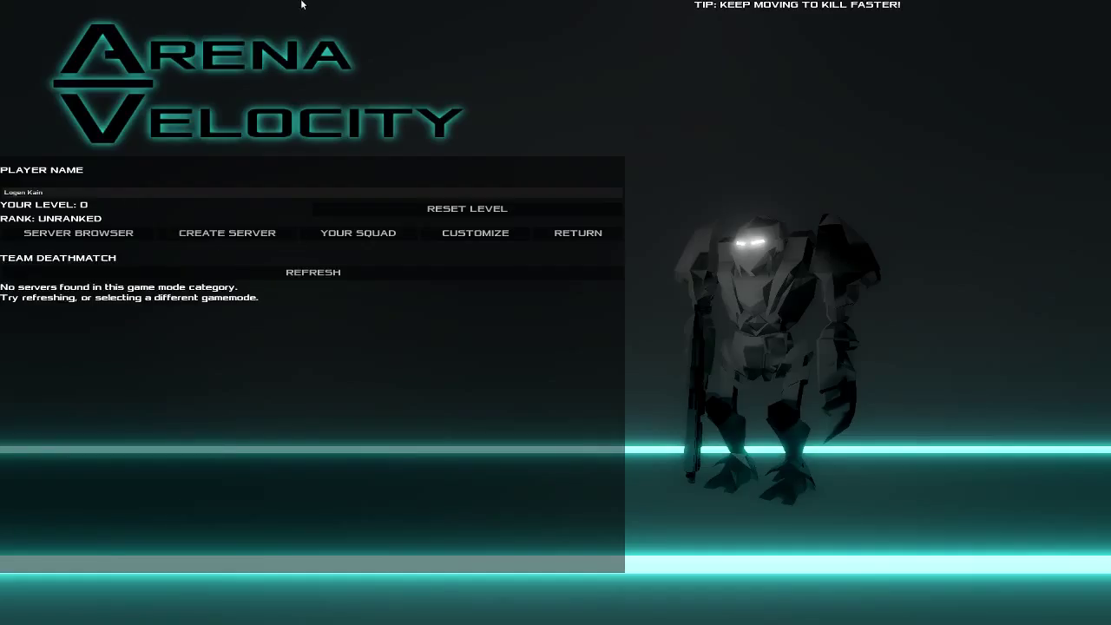
pyautogui.moveTo(399, 157)
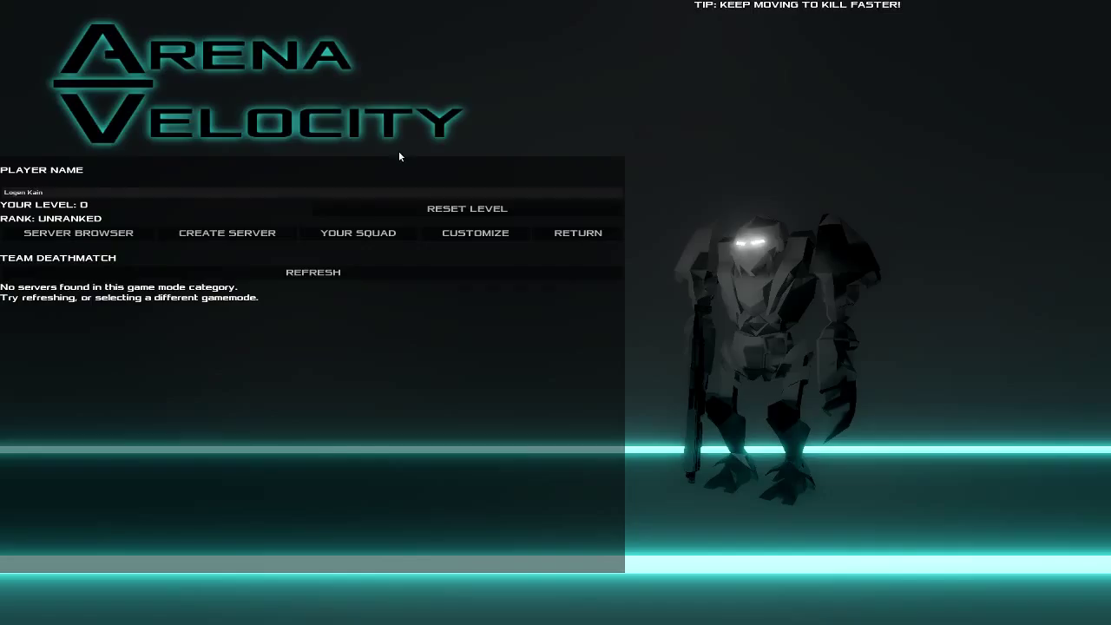
pyautogui.moveTo(576, 232)
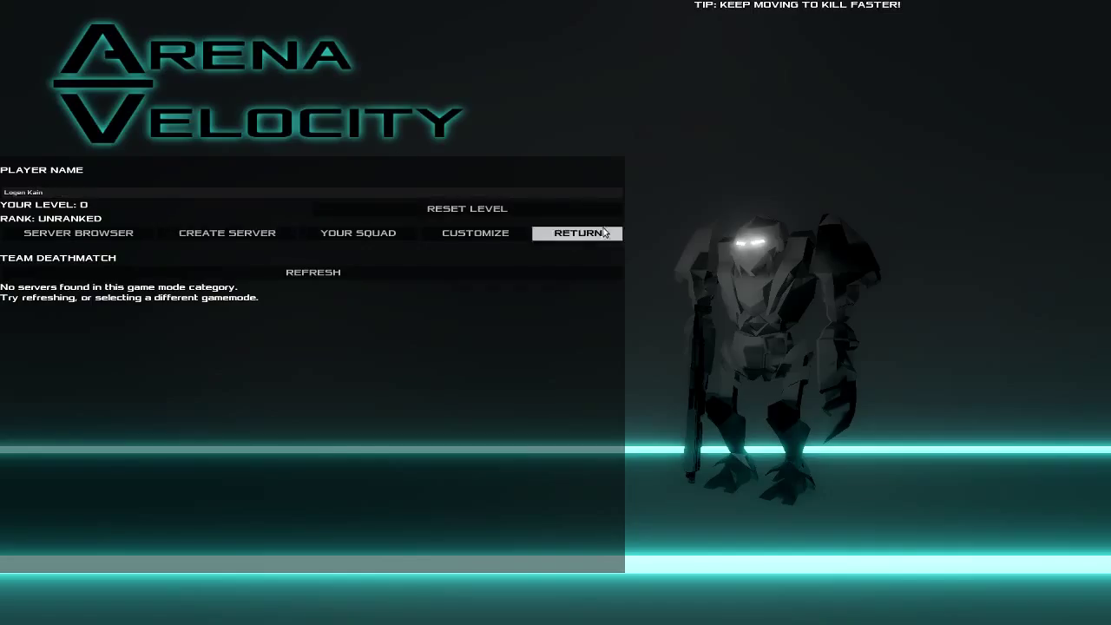
pyautogui.click(226, 233)
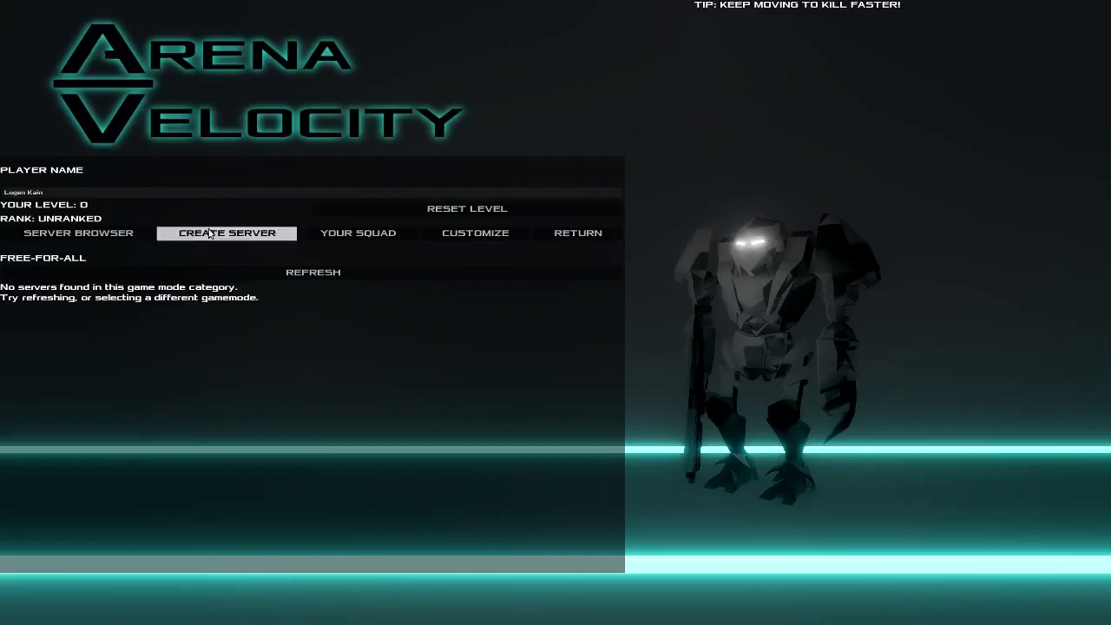
# Create a server on the Laboratory map with 2 players, 10 bots and a 1:00 time limit.
pyautogui.click(225, 233)
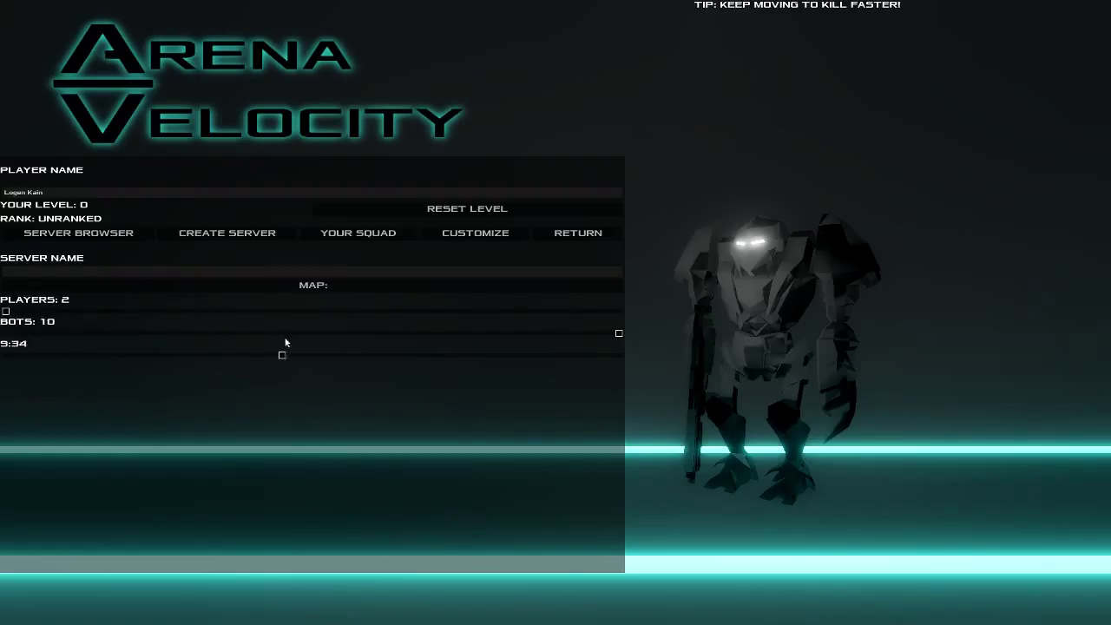
pyautogui.click(312, 284)
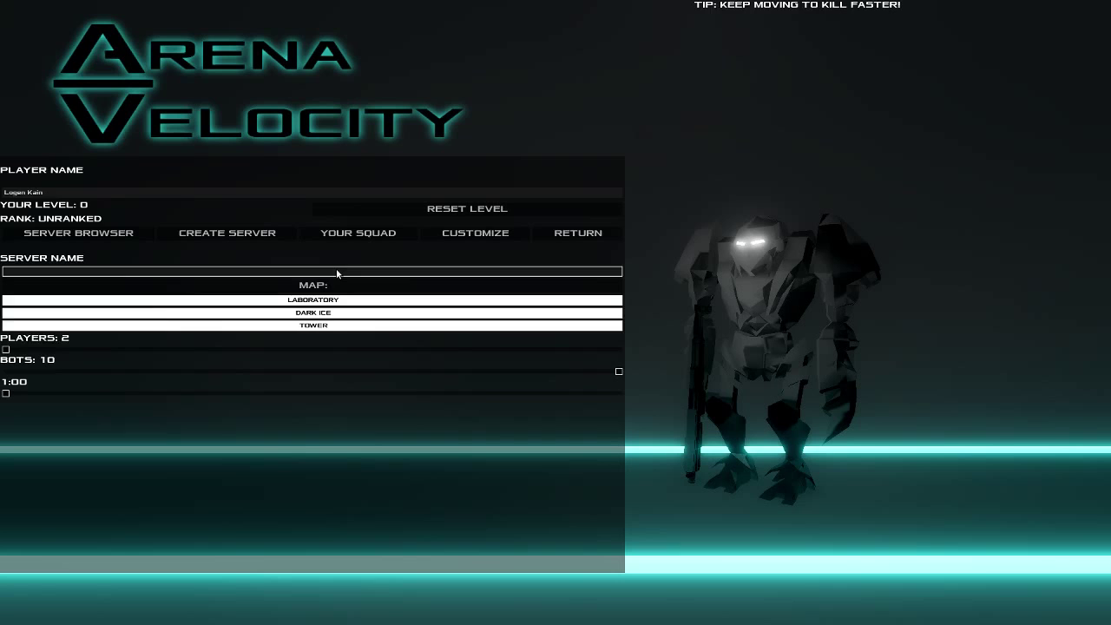
pyautogui.click(313, 299)
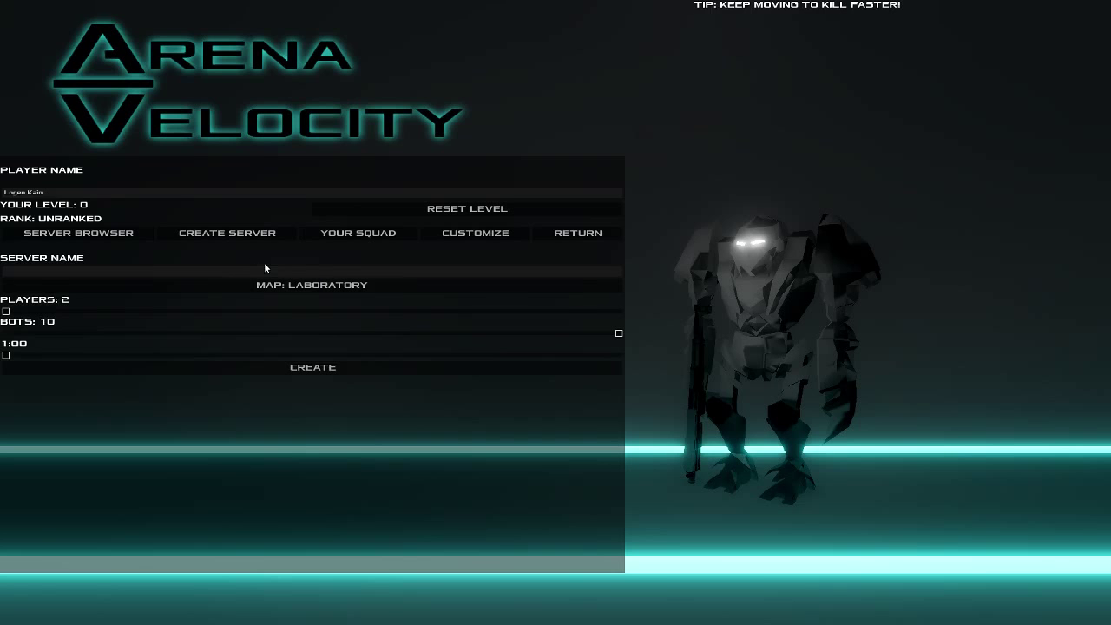
pyautogui.moveTo(312, 368)
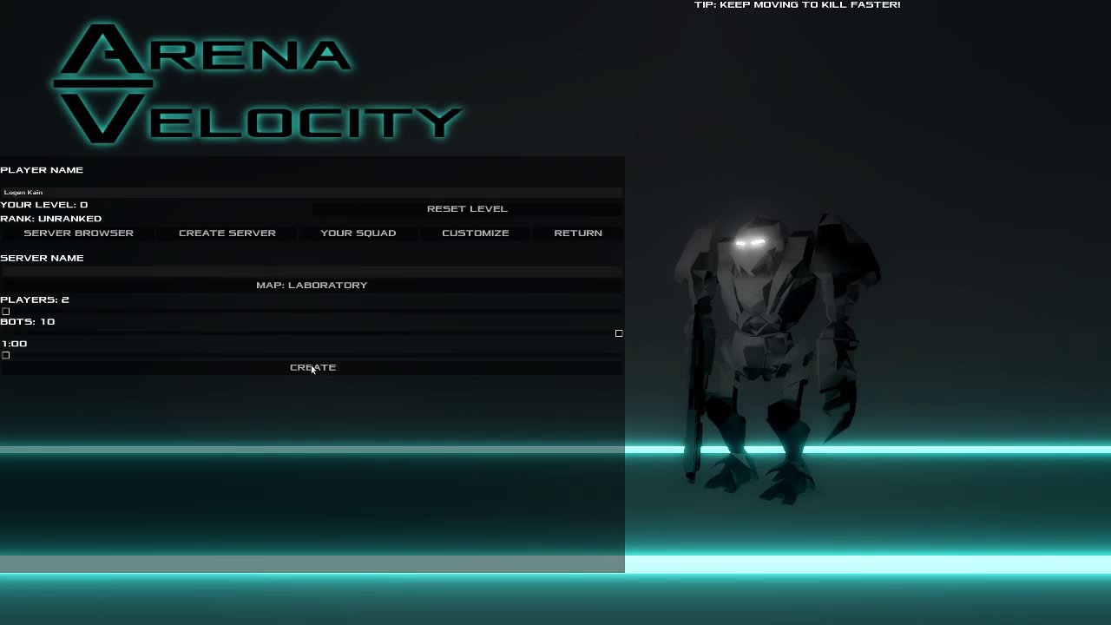
pyautogui.click(313, 368)
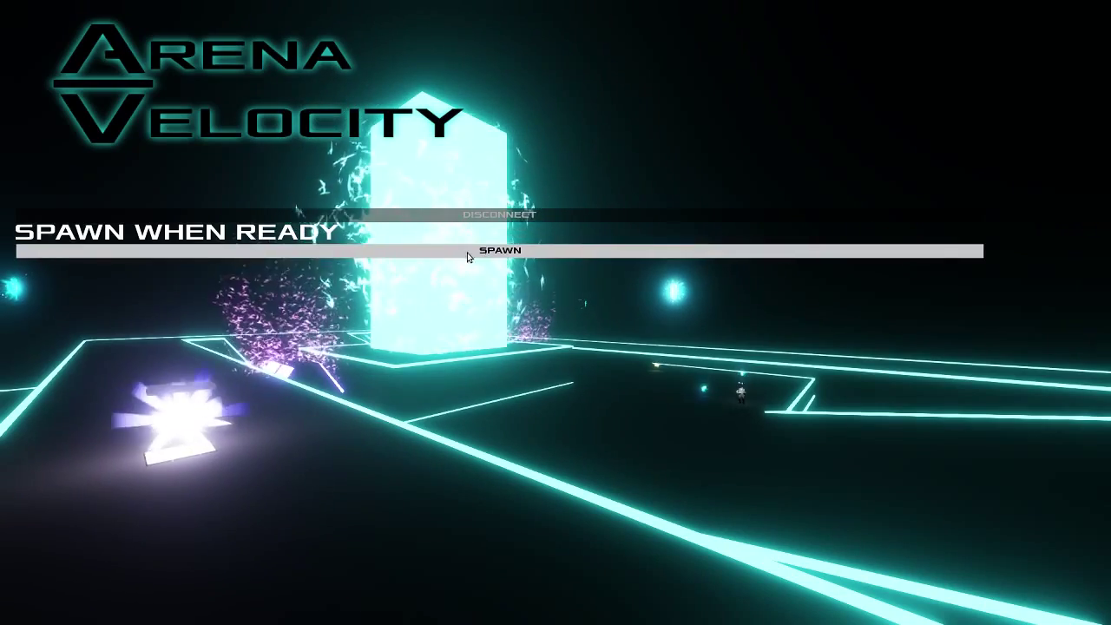
# Spawn into the free-for-all match and start fighting the bots.
pyautogui.click(500, 250)
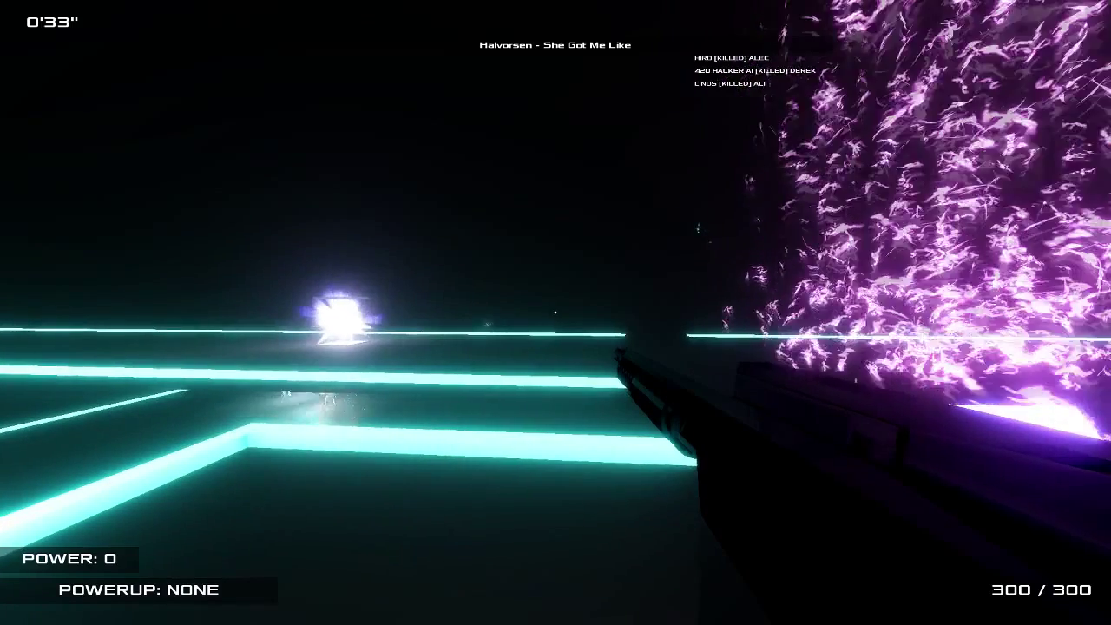
# From the pause menu raise Mouse Sensitivity from 8 to 63, save the data and resume the match.
pyautogui.press('Escape')
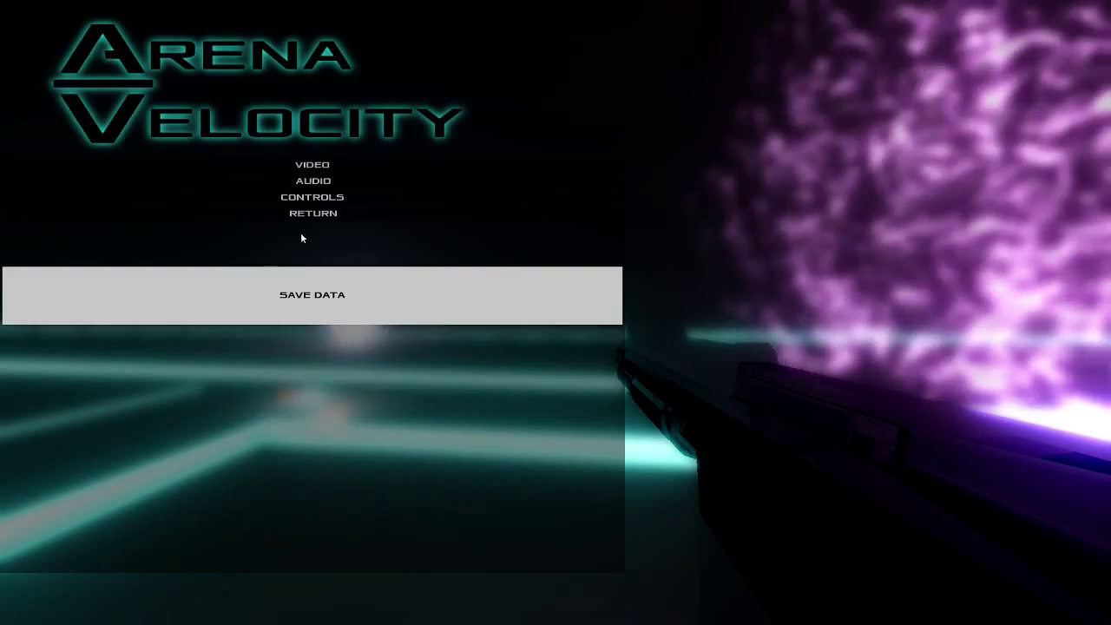
pyautogui.click(312, 197)
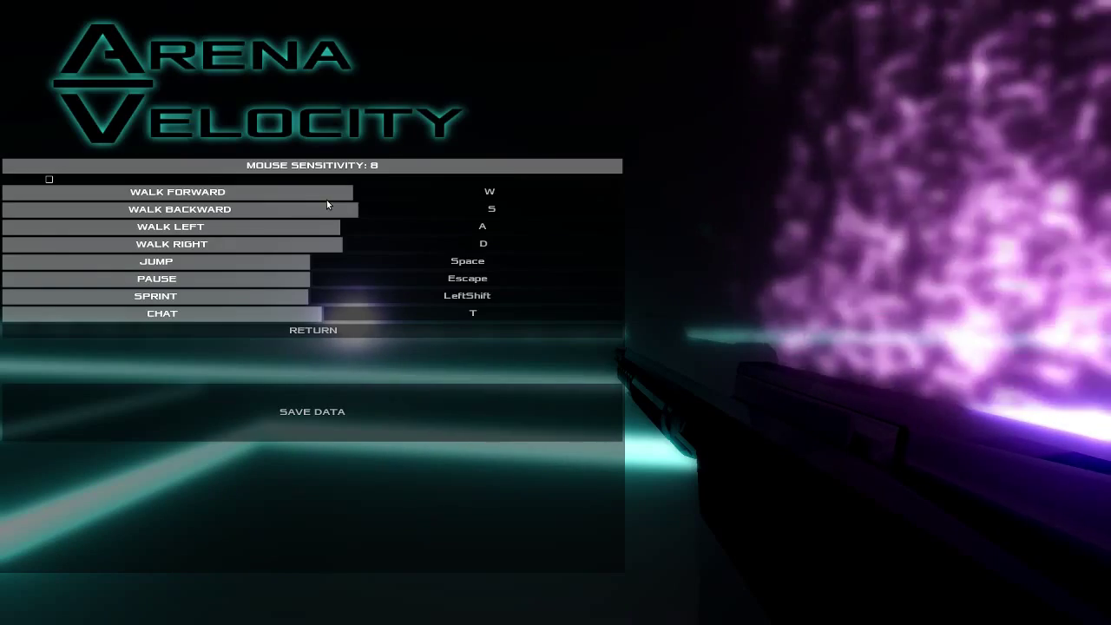
pyautogui.moveTo(569, 172)
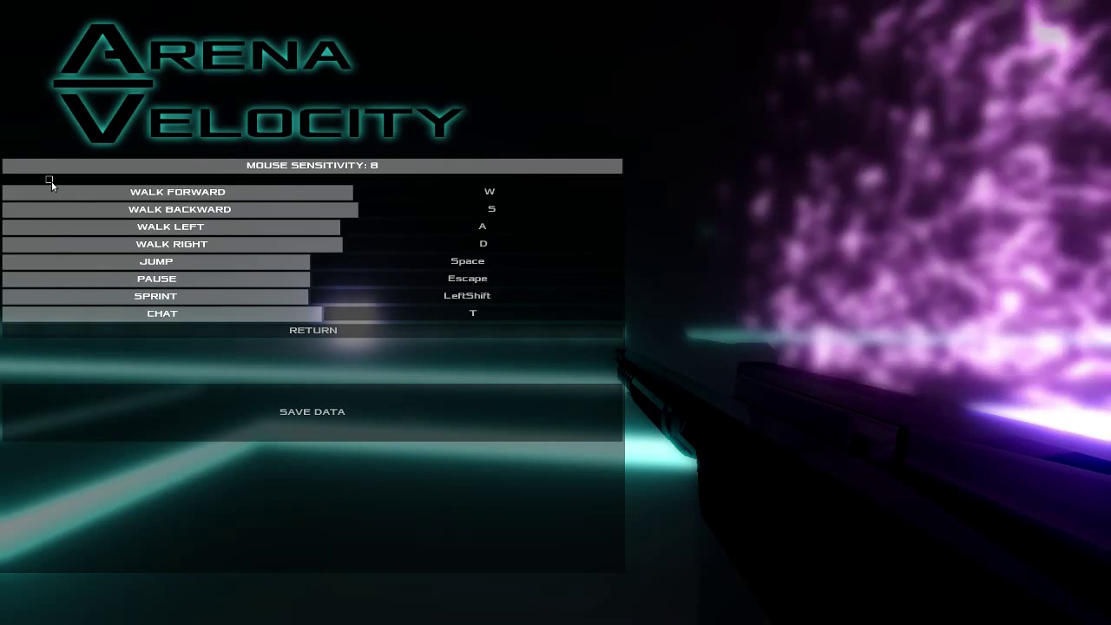
pyautogui.moveTo(49, 179); pyautogui.dragTo(389, 179)
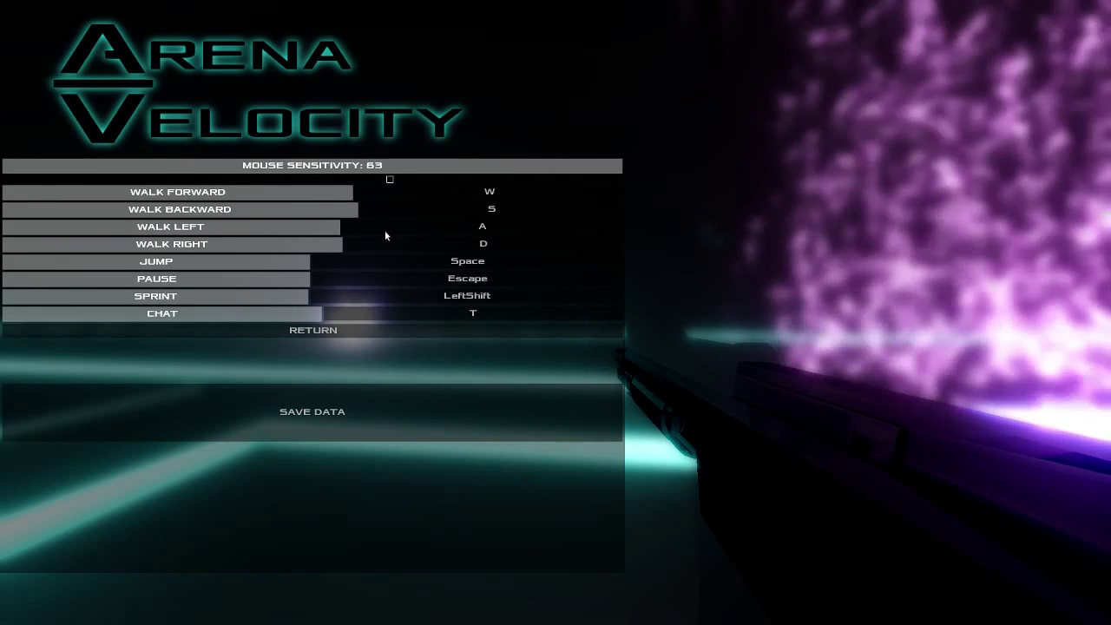
pyautogui.click(312, 329)
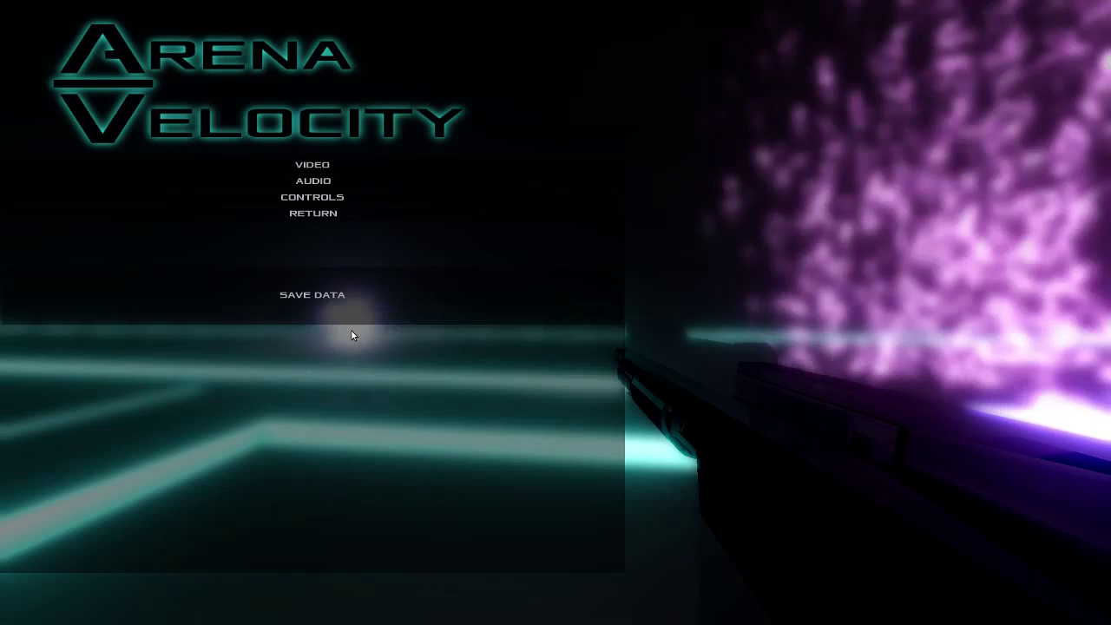
pyautogui.click(312, 214)
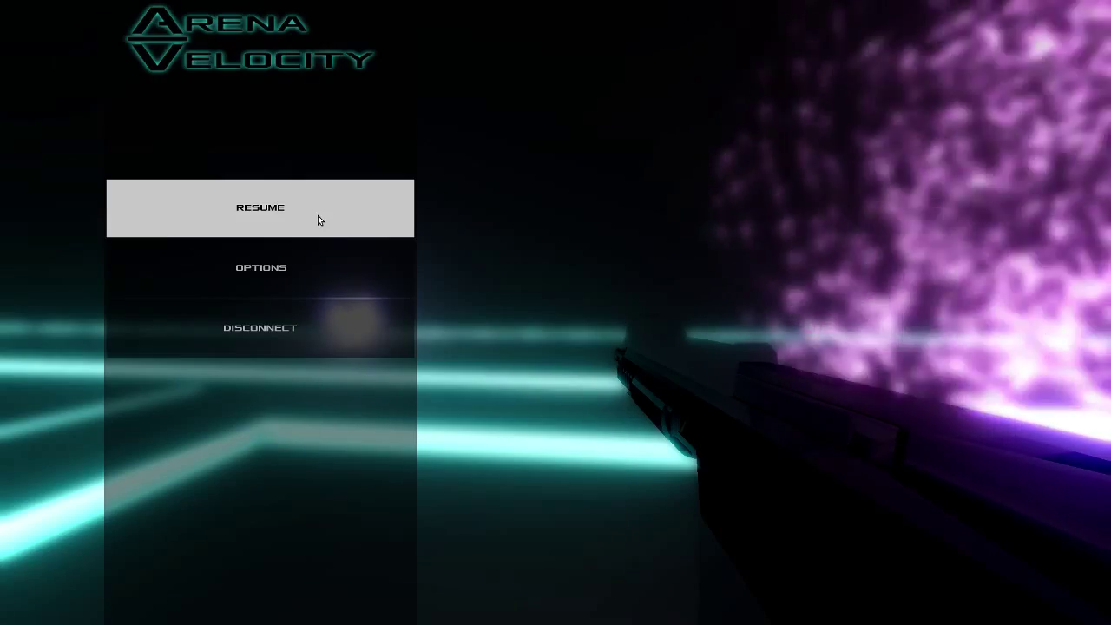
pyautogui.click(260, 209)
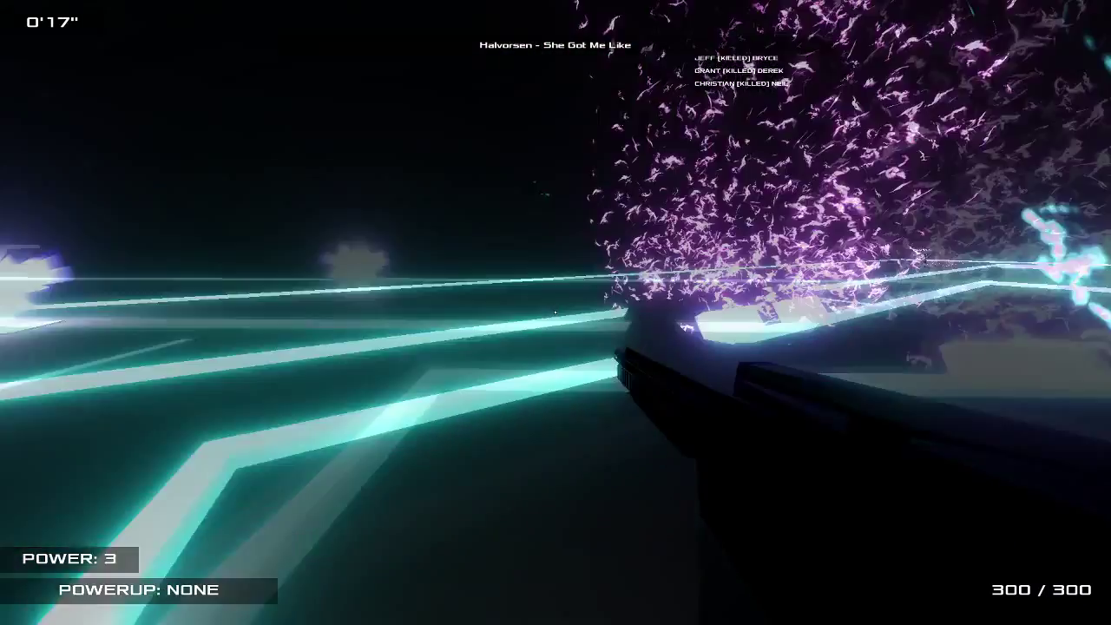